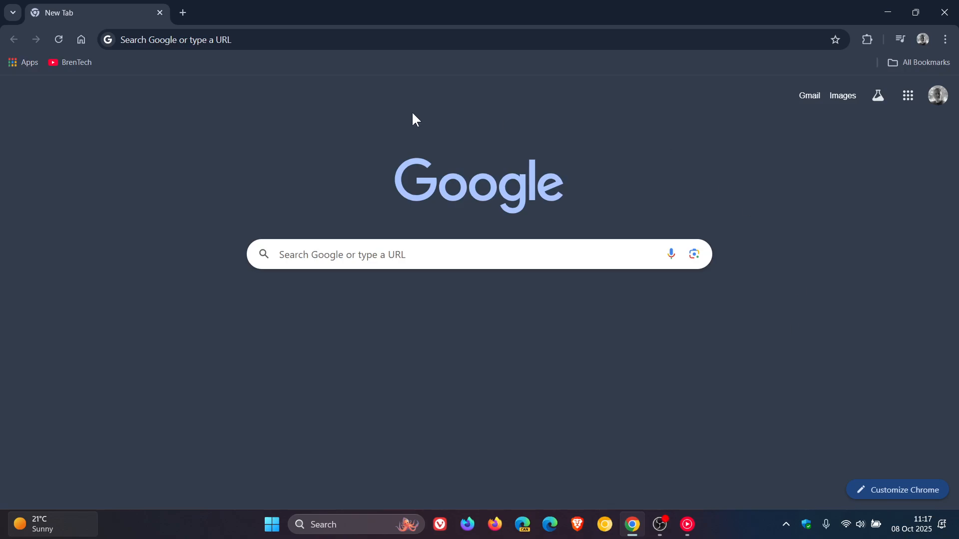
mouse_move(832, 332)
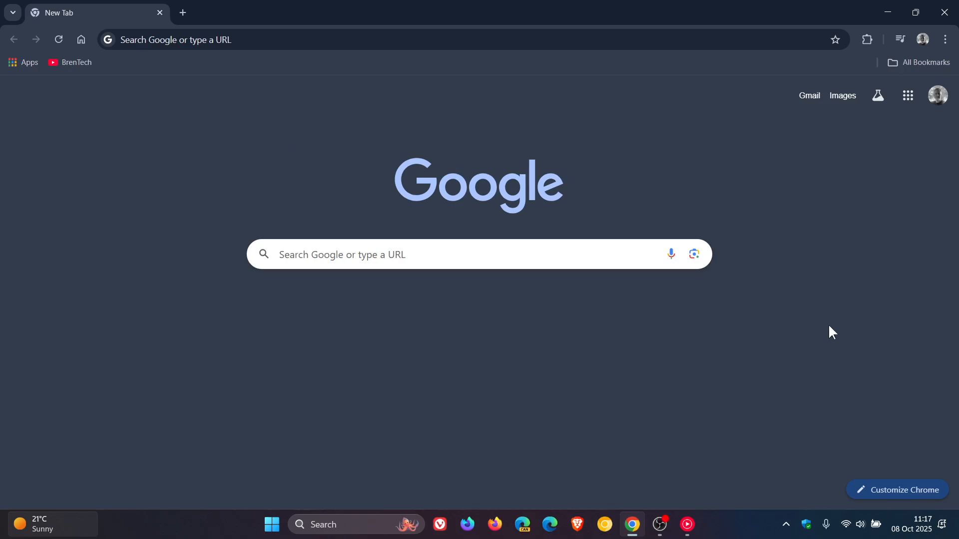
mouse_move(827, 330)
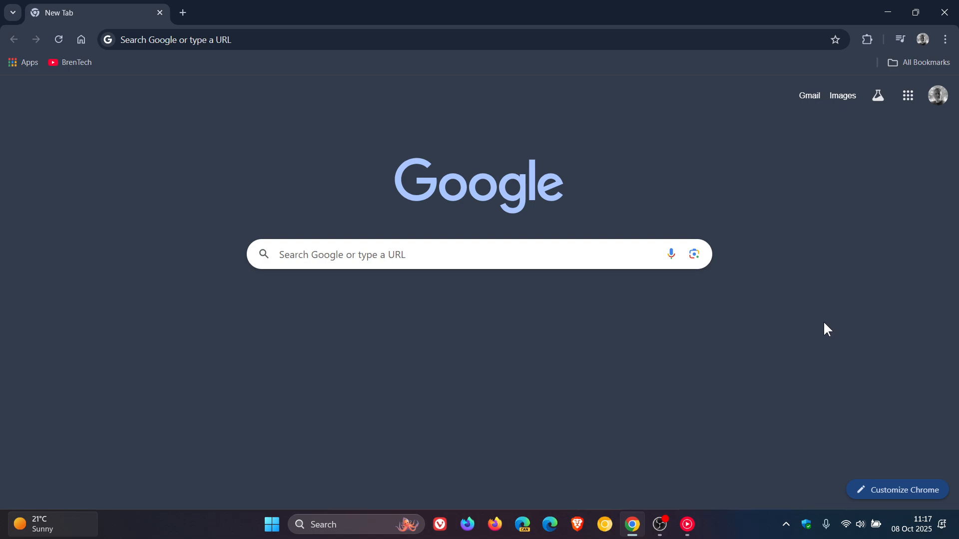
mouse_move(830, 390)
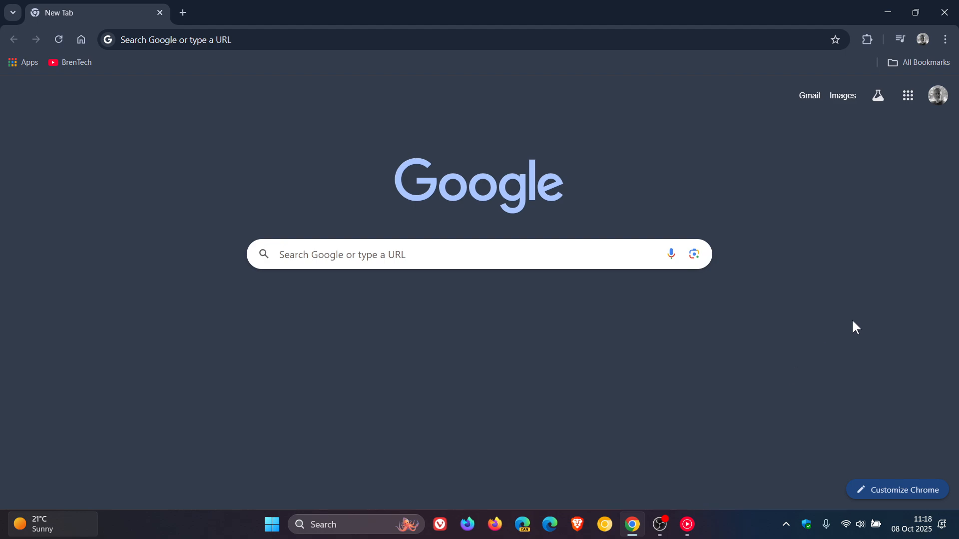
Show the About Chrome page and highlight build number 141.0.7390.66 in the version string.
left_click(944, 39)
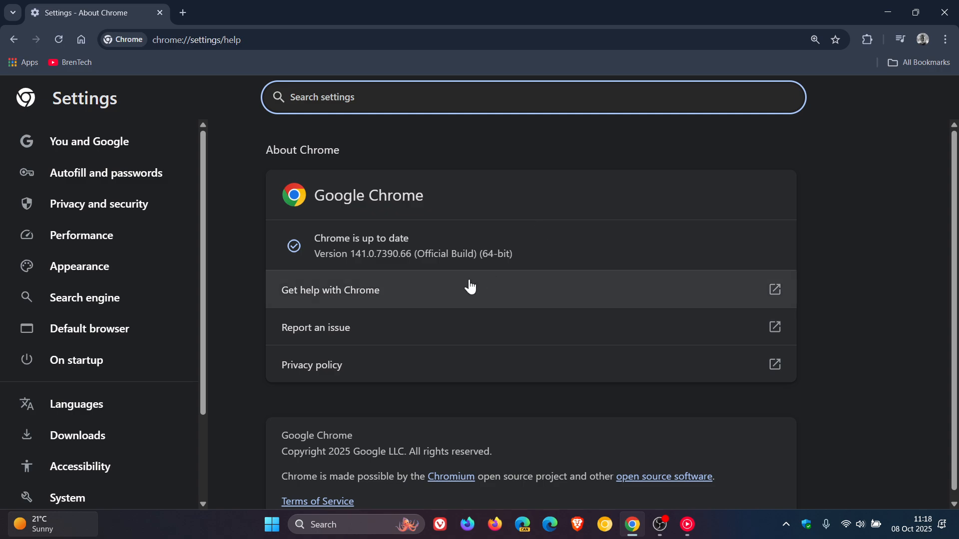
mouse_move(364, 267)
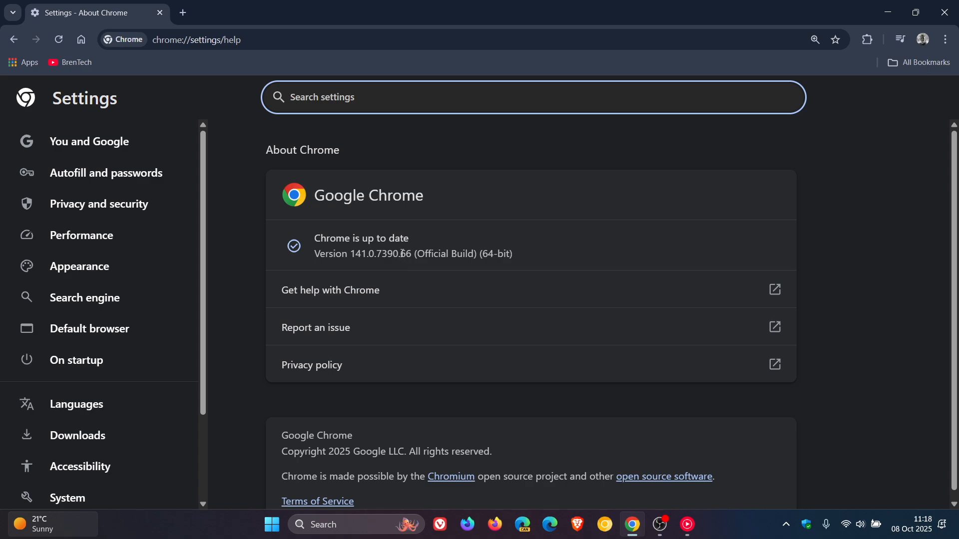
double_click(404, 254)
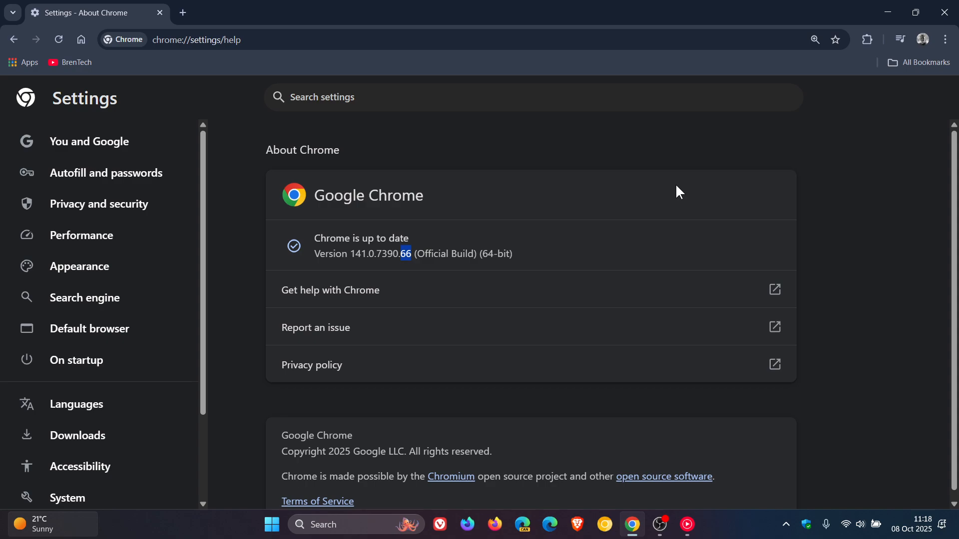
mouse_move(510, 196)
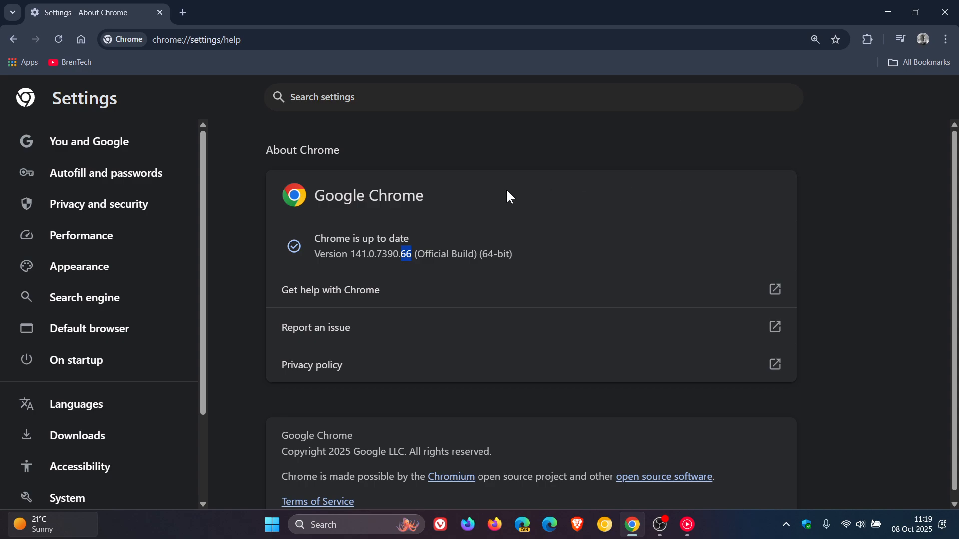
mouse_move(630, 208)
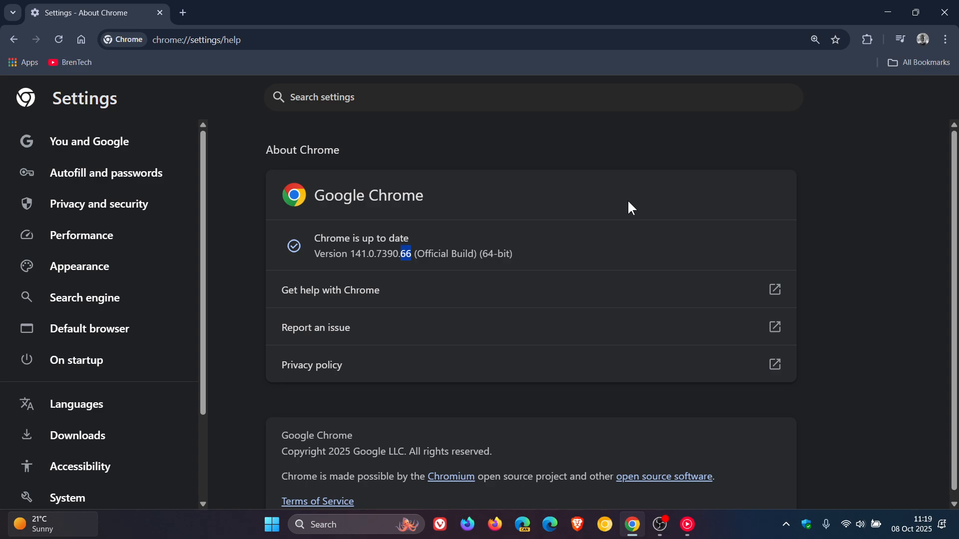
mouse_move(512, 472)
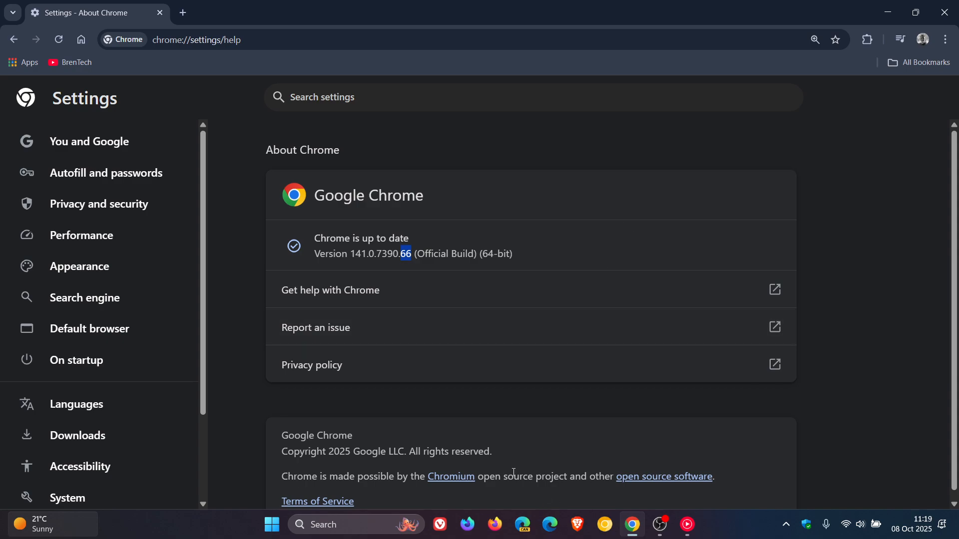
mouse_move(608, 162)
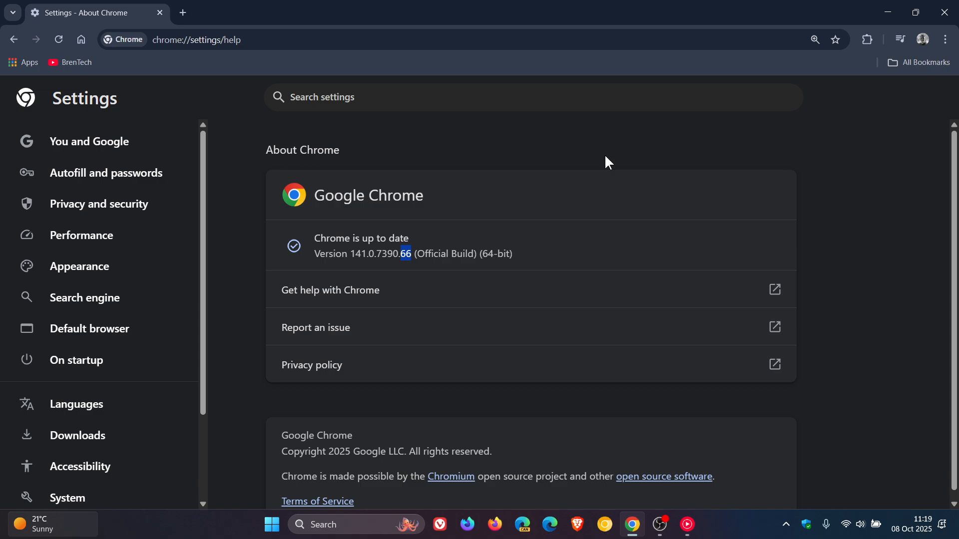
mouse_move(582, 183)
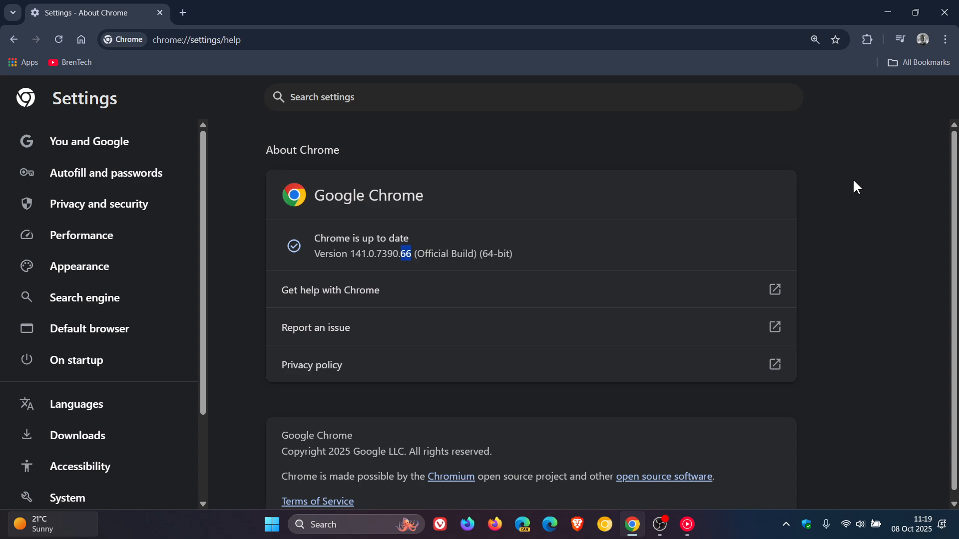
mouse_move(866, 39)
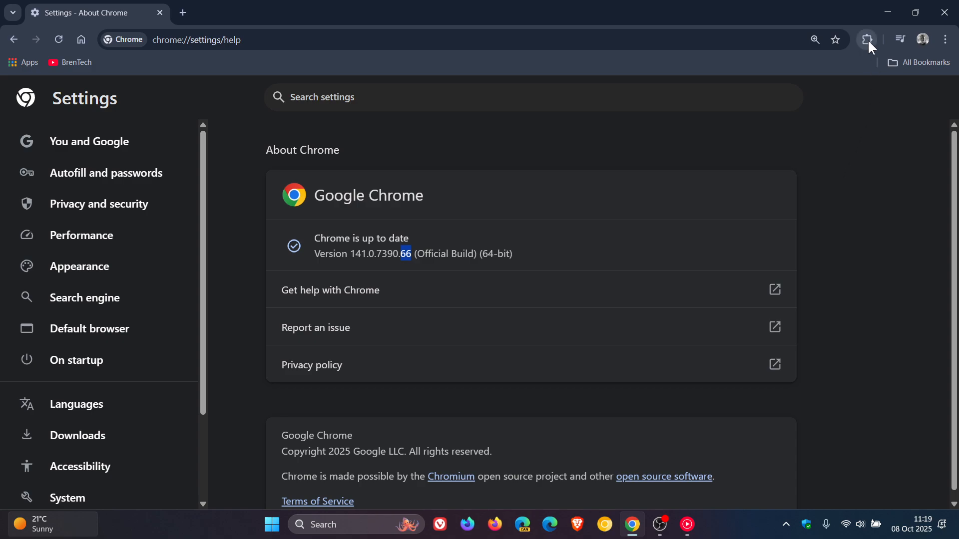
Go to the extensions management page and toggle Developer mode on, then off again, leaving uBlock Origin disabled.
left_click(867, 39)
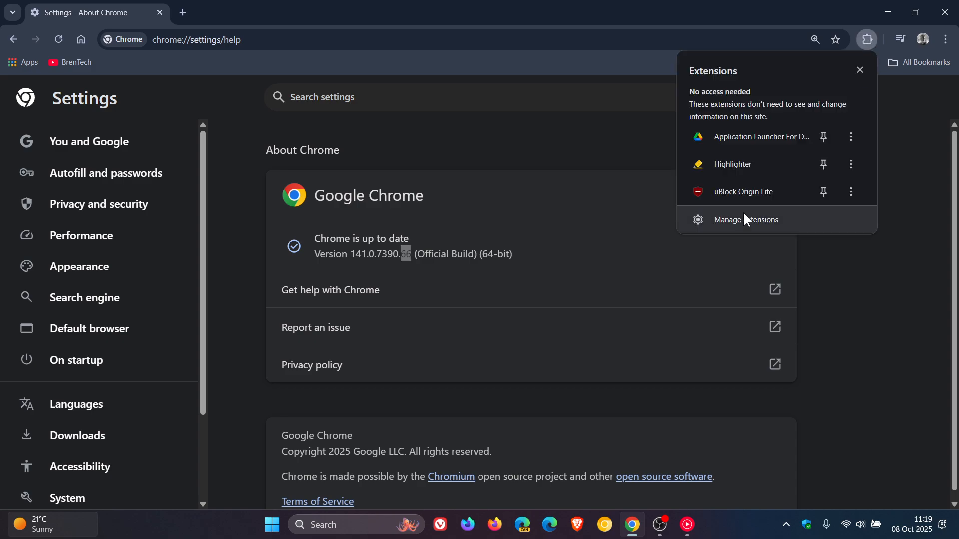
left_click(745, 219)
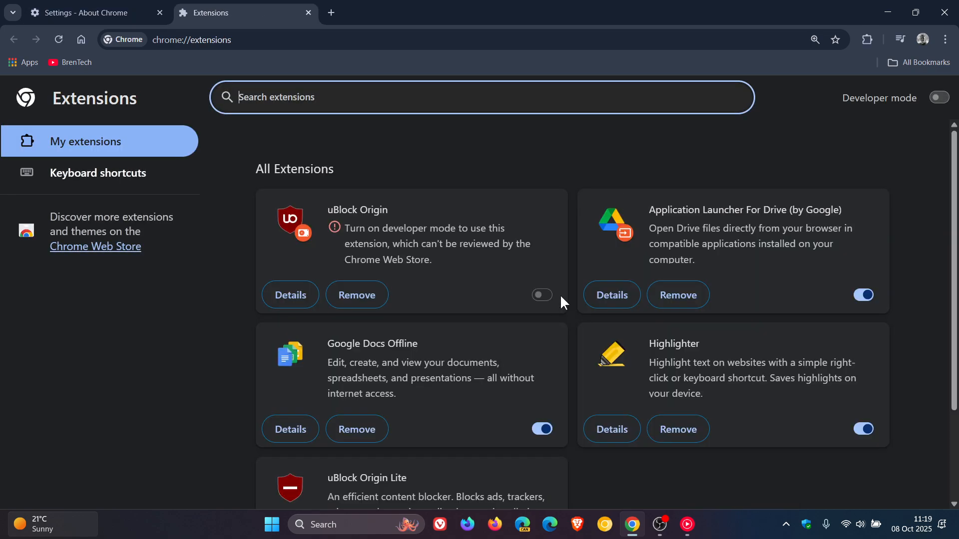
left_click(939, 97)
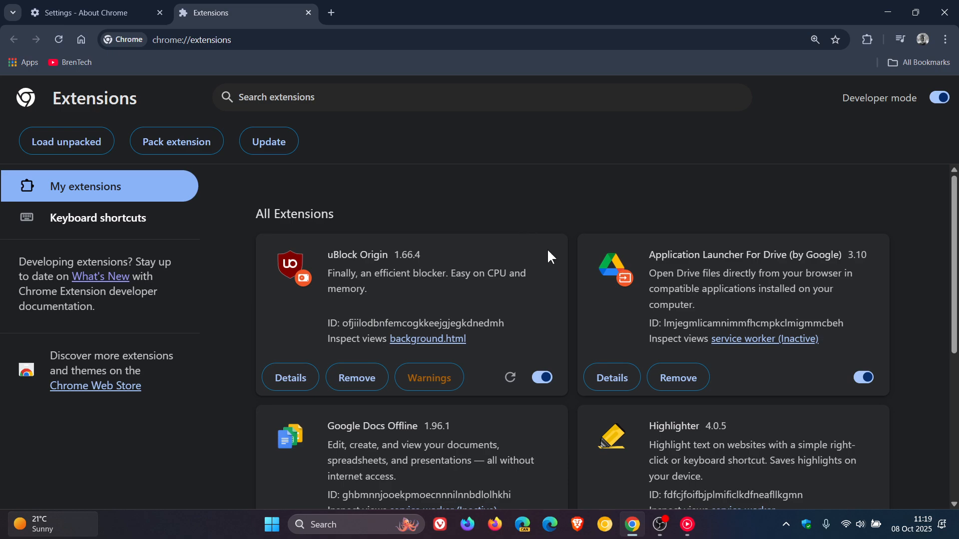
mouse_move(471, 238)
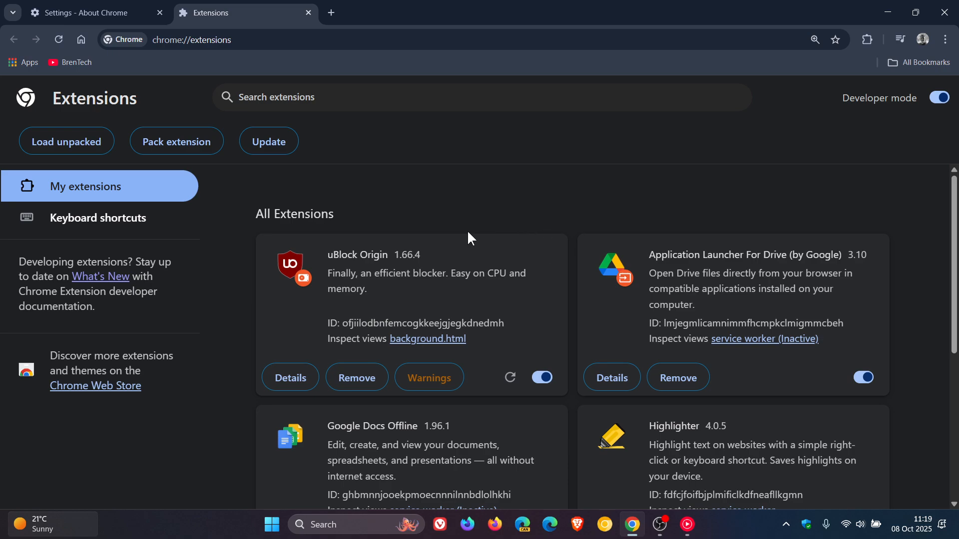
mouse_move(550, 223)
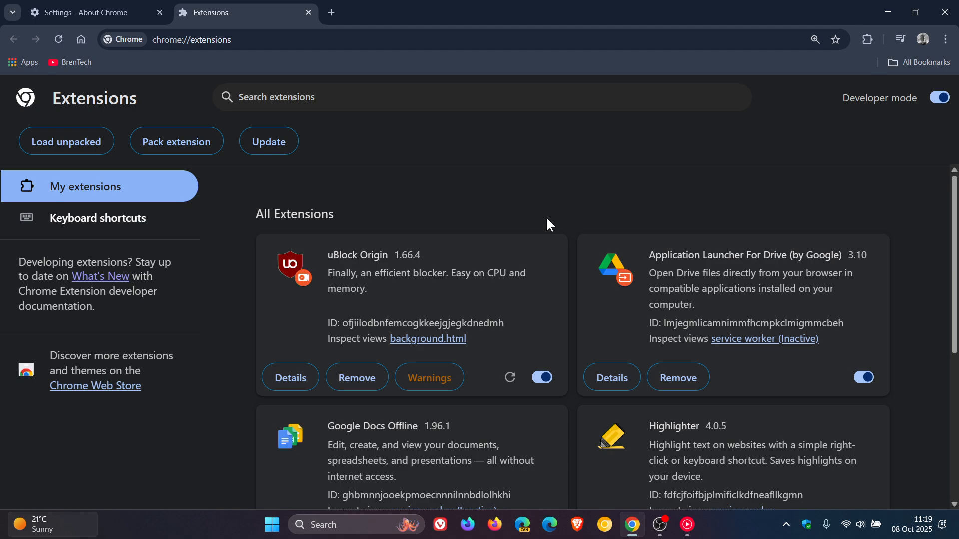
mouse_move(537, 235)
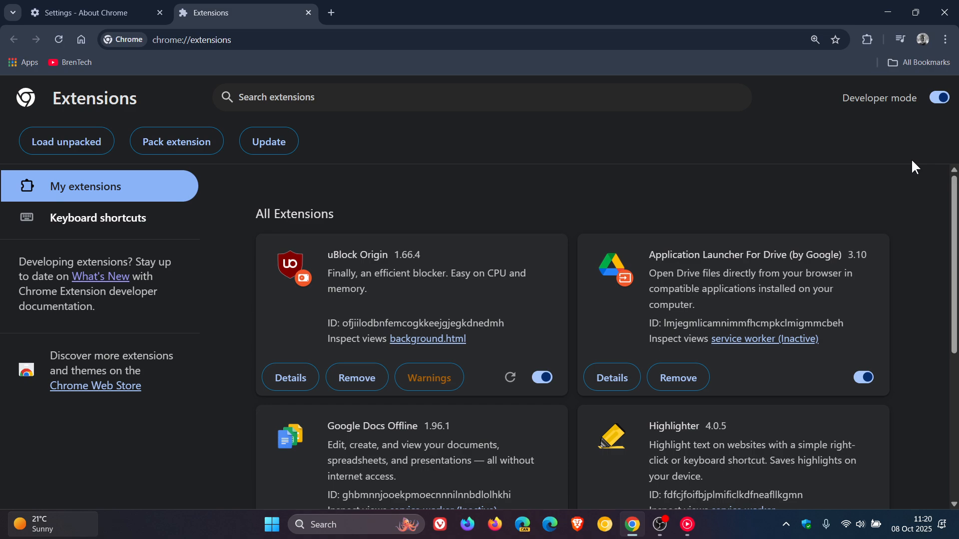
mouse_move(539, 186)
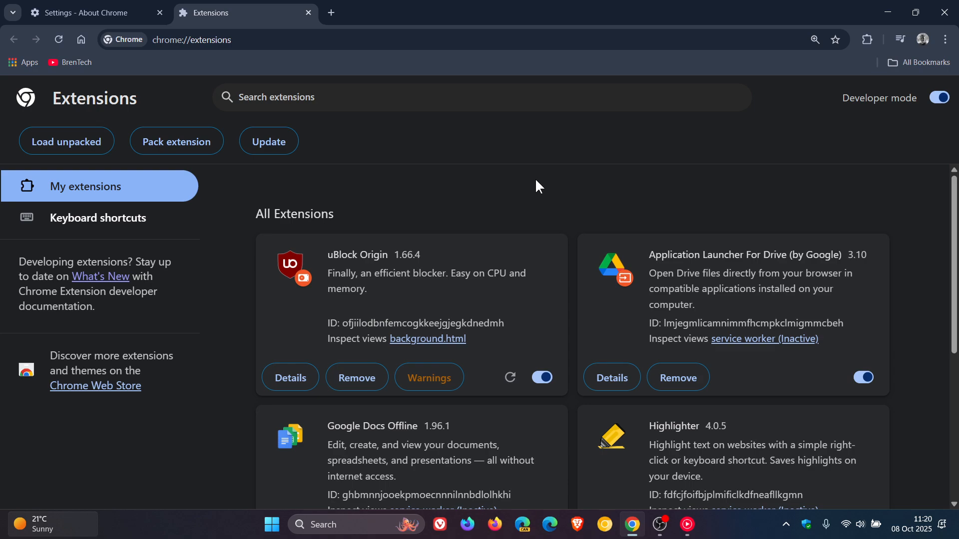
mouse_move(887, 147)
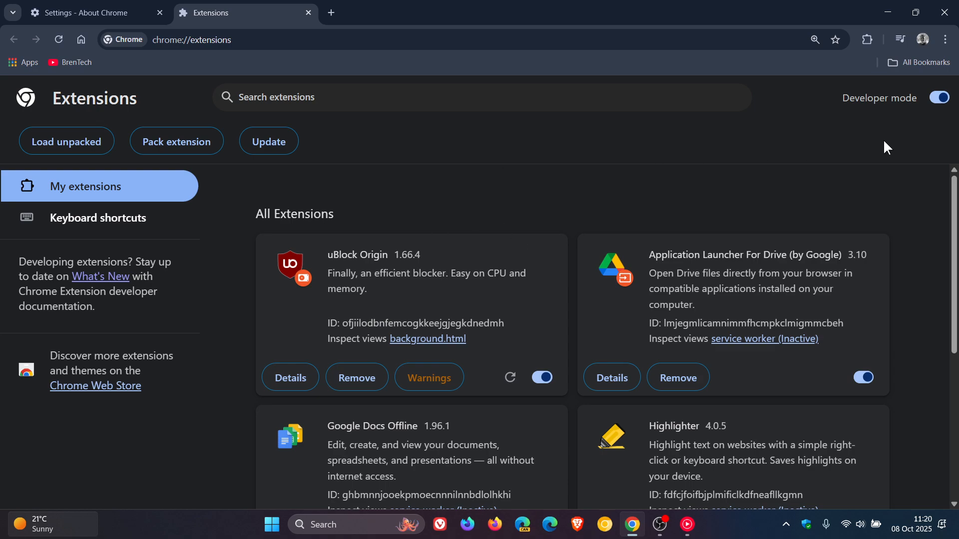
left_click(941, 97)
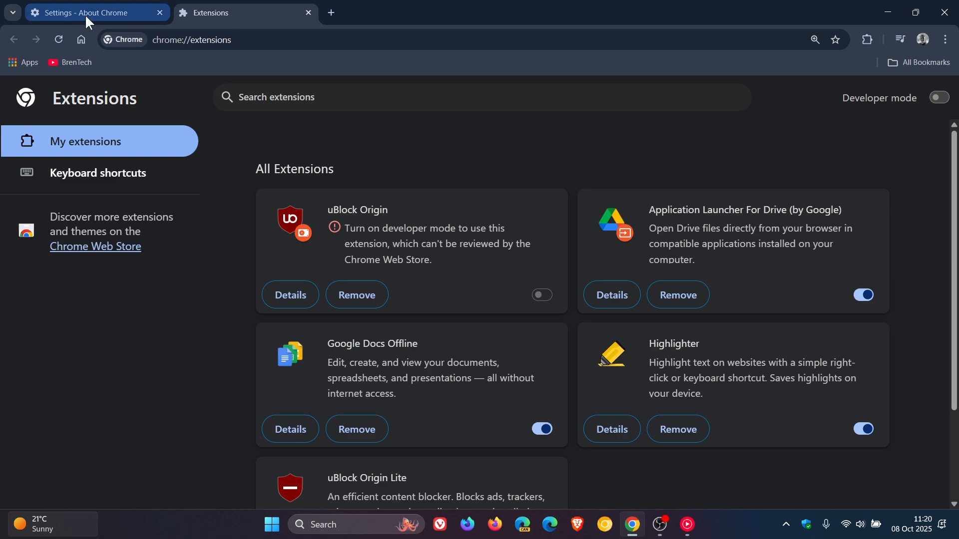
Switch to the first tab, a New Tab page, keeping the extensions manager open alongside.
left_click(92, 12)
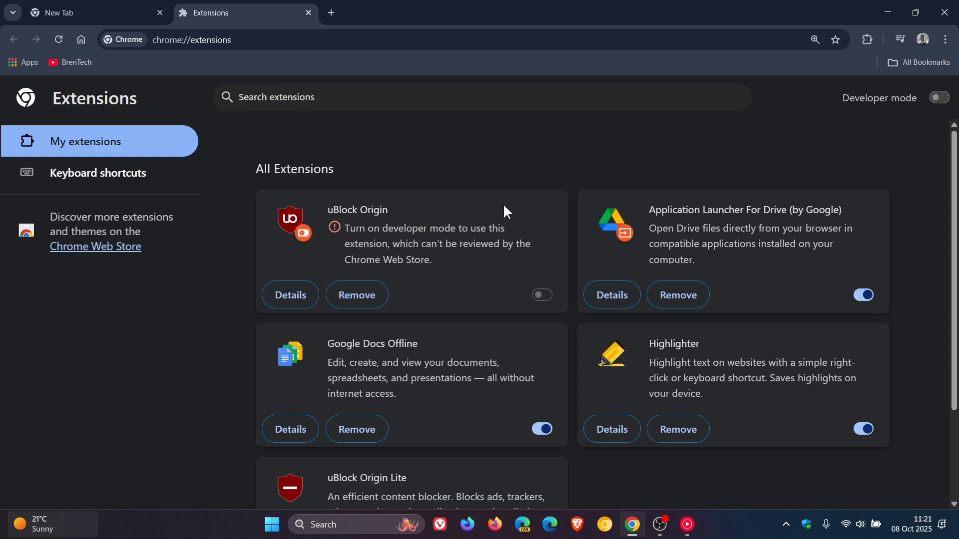
left_click(92, 12)
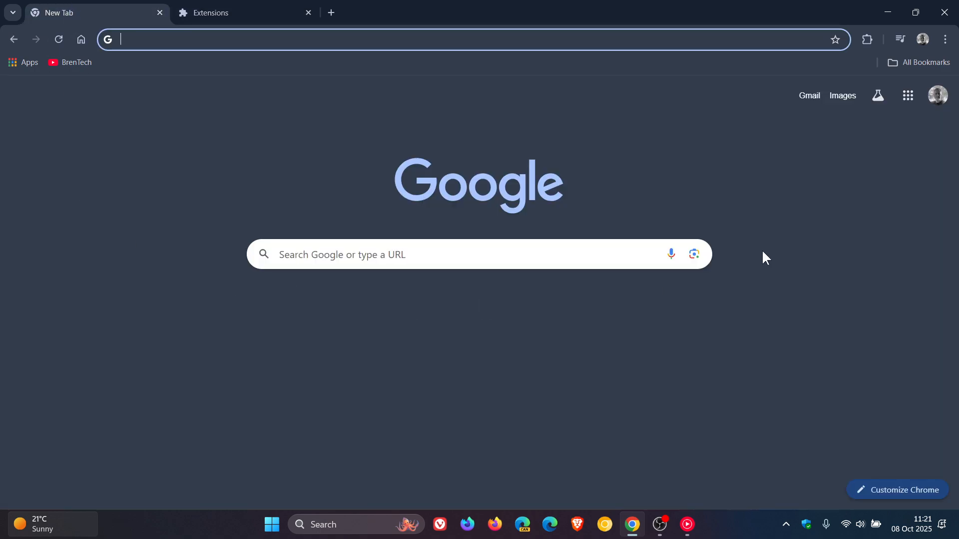
mouse_move(802, 221)
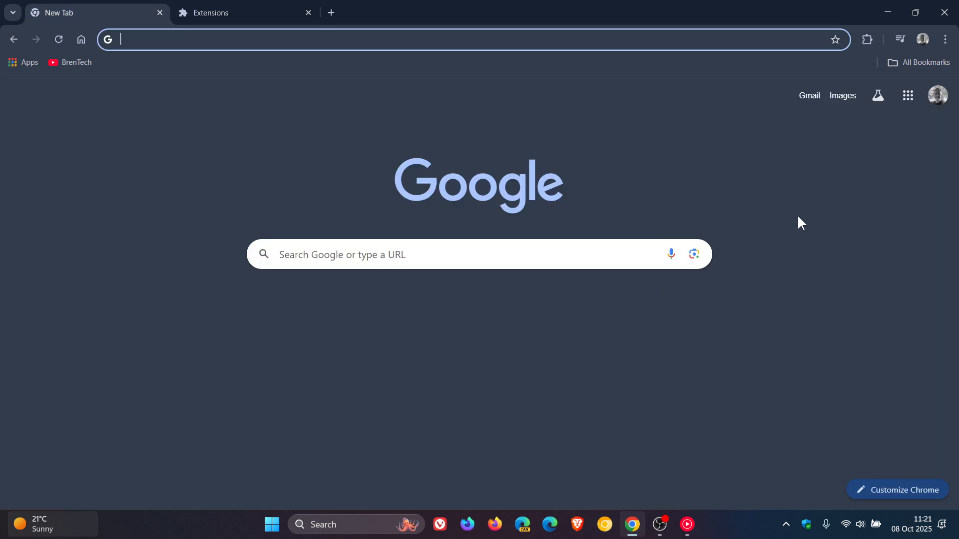